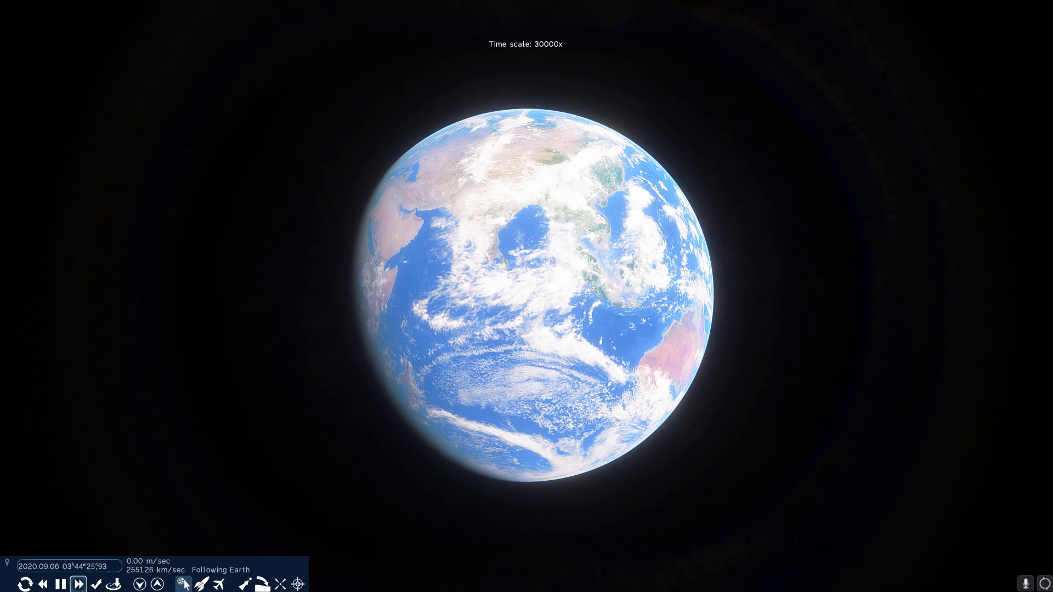
# Follow Earth and raise the time scale to 30000x from the bottom toolbar
pyautogui.click(77, 583)
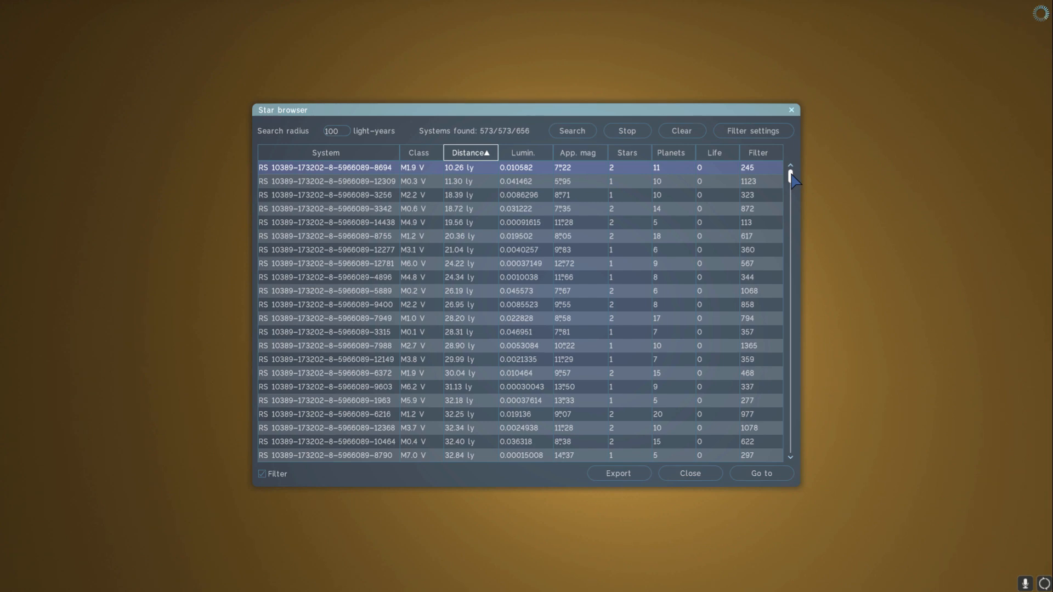
pyautogui.scroll(-3)
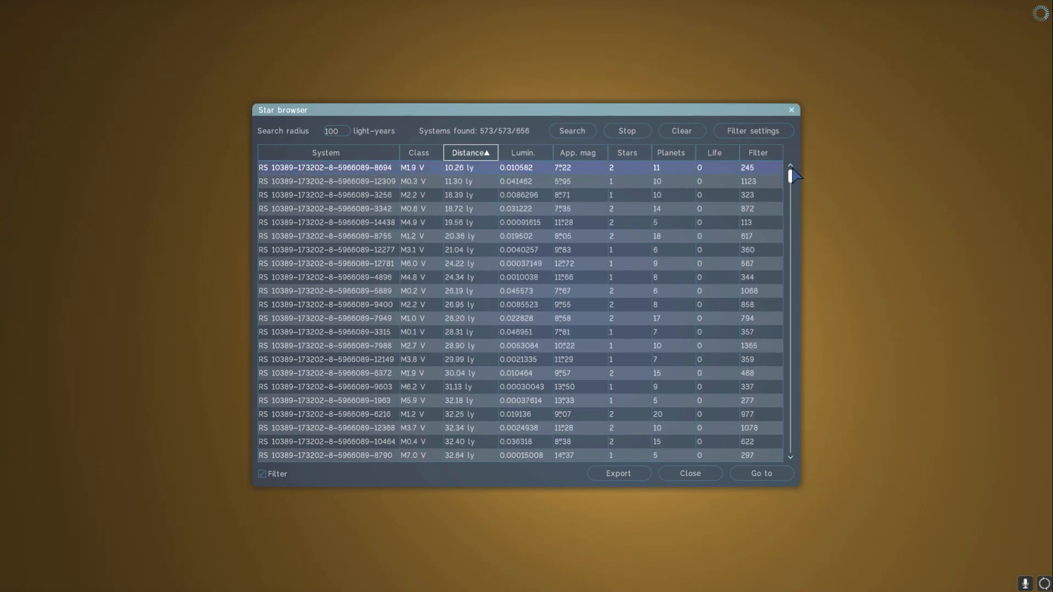
pyautogui.click(326, 181)
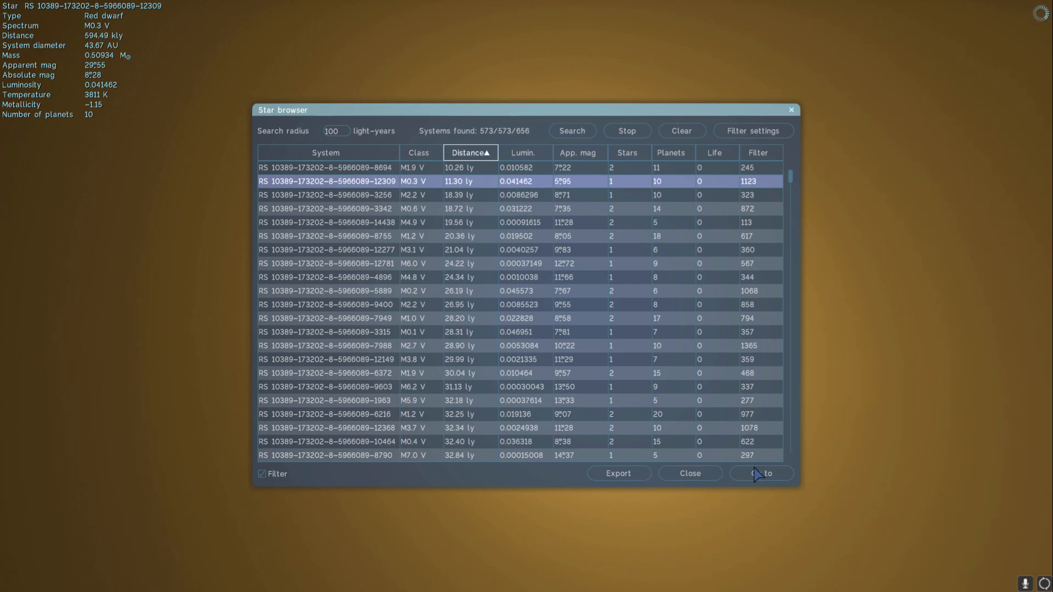
pyautogui.click(761, 473)
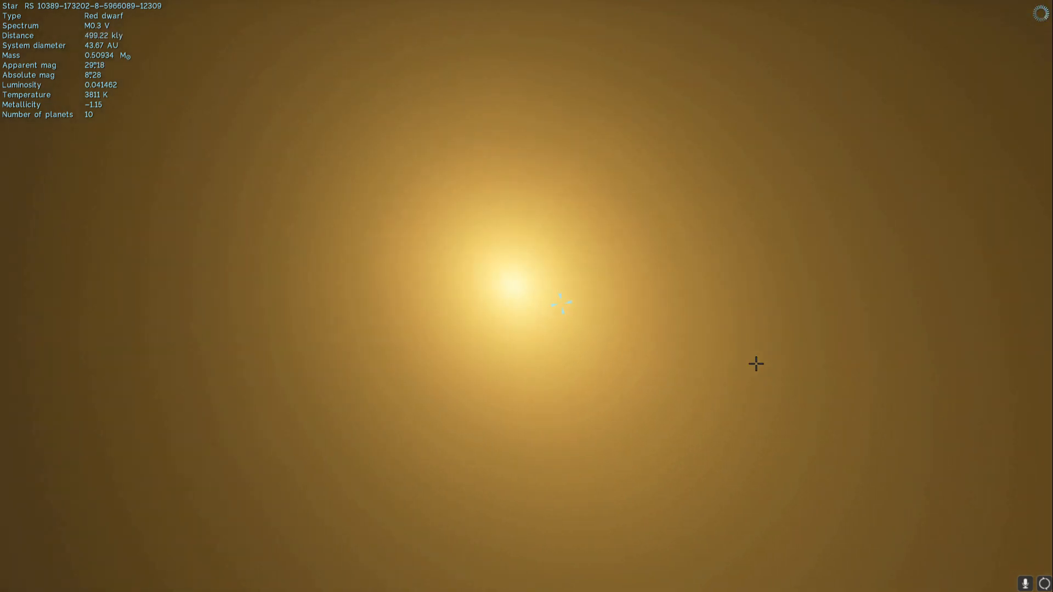